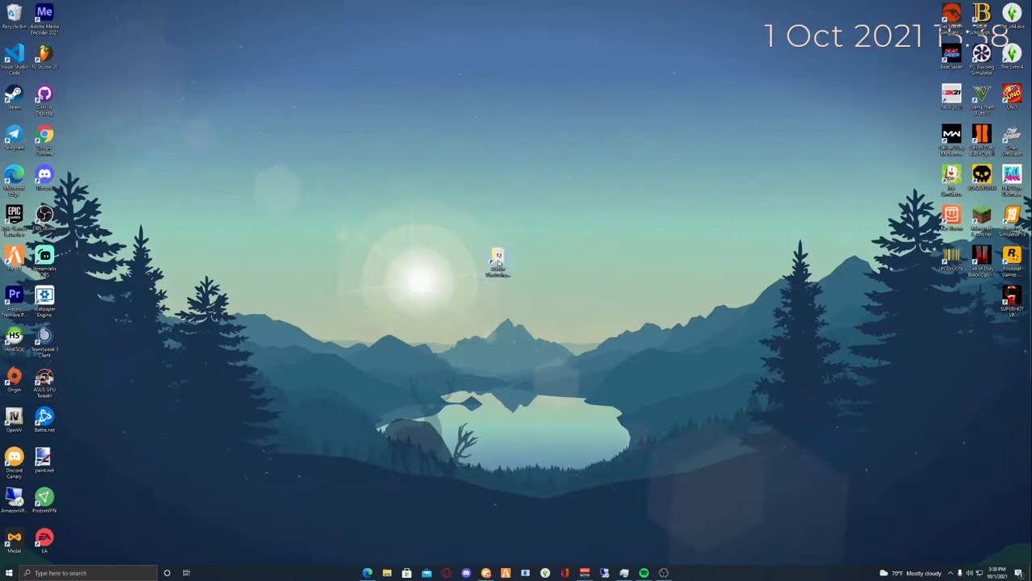
# Open the Adobe Photoshop Infinity Productions folder and select the Set-up.exe installer
pyautogui.doubleClick(498, 260)
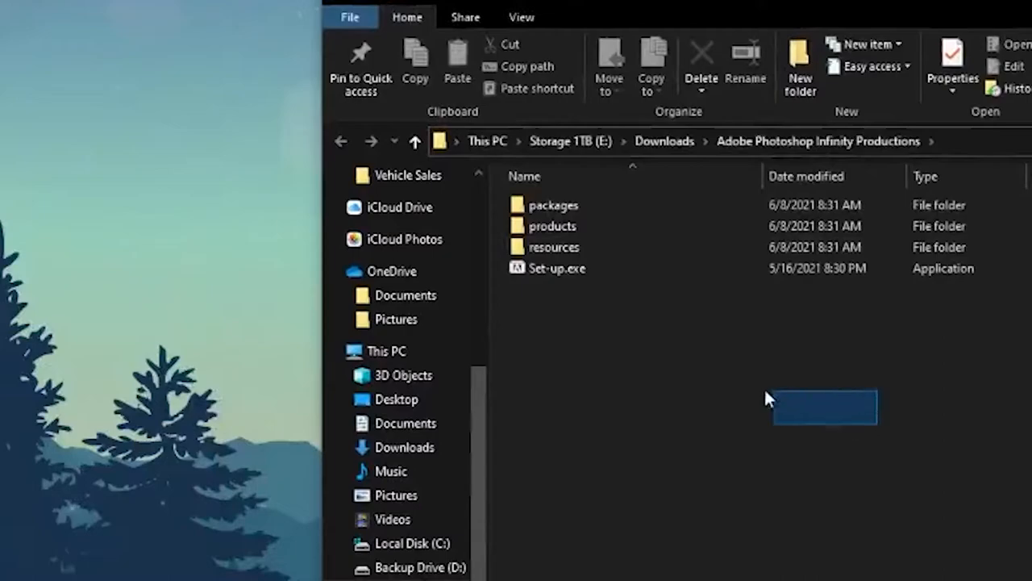
pyautogui.click(552, 205)
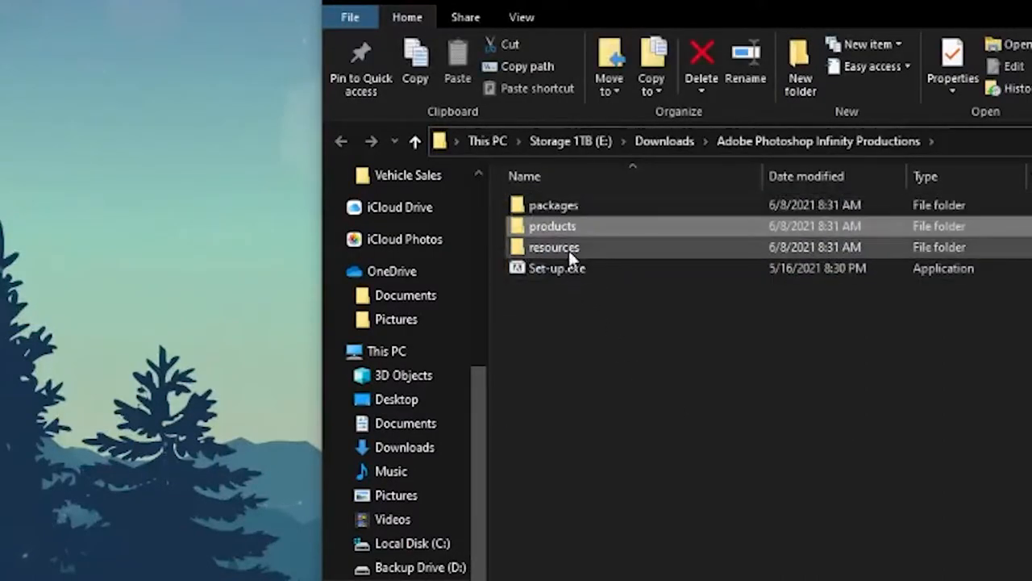
pyautogui.click(556, 268)
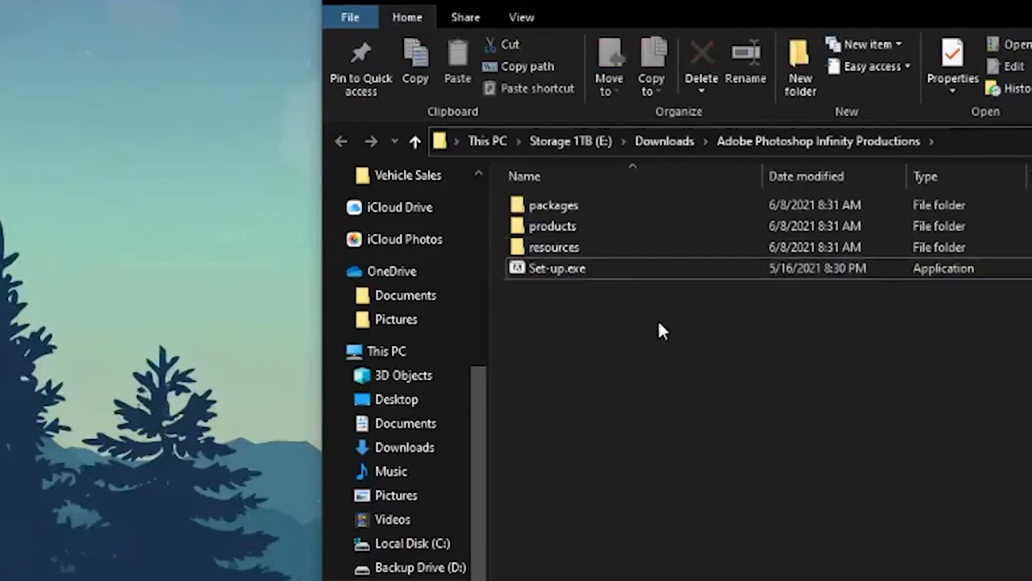
pyautogui.moveTo(556, 268)
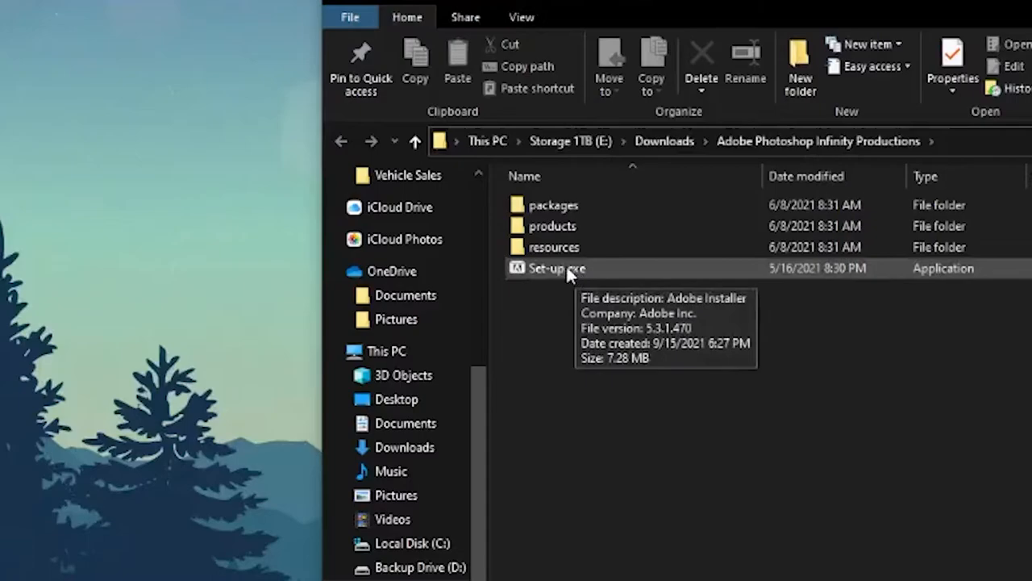
pyautogui.moveTo(596, 279)
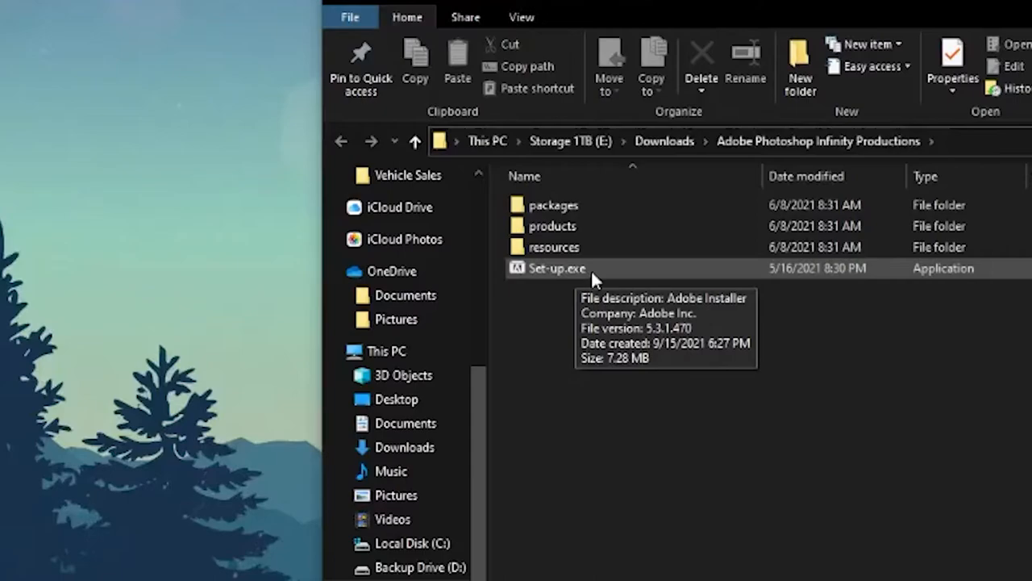
pyautogui.click(716, 131)
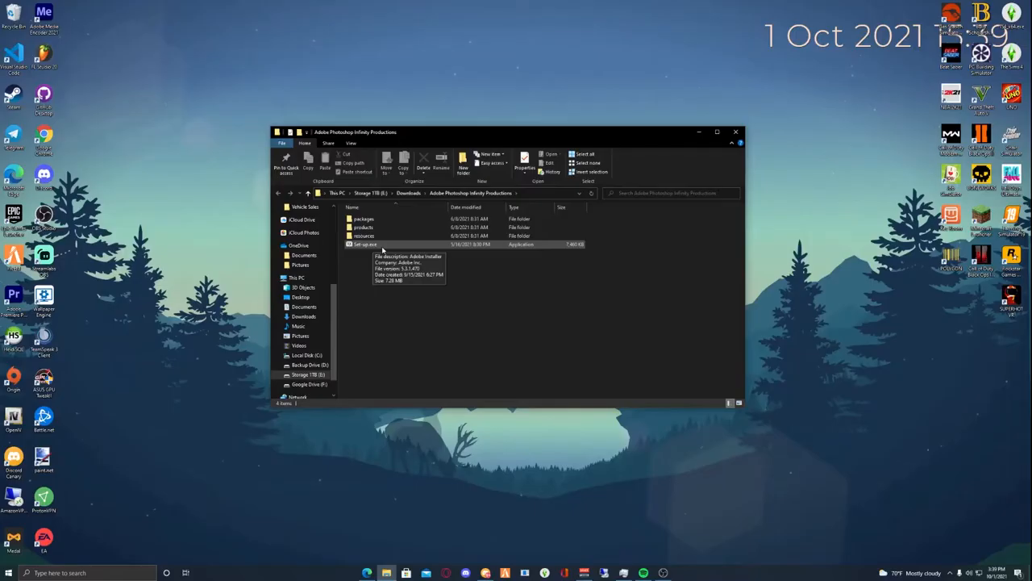
# Run Set-up.exe and install Photoshop 22.4.2 in English (North America) to the default location
pyautogui.doubleClick(365, 245)
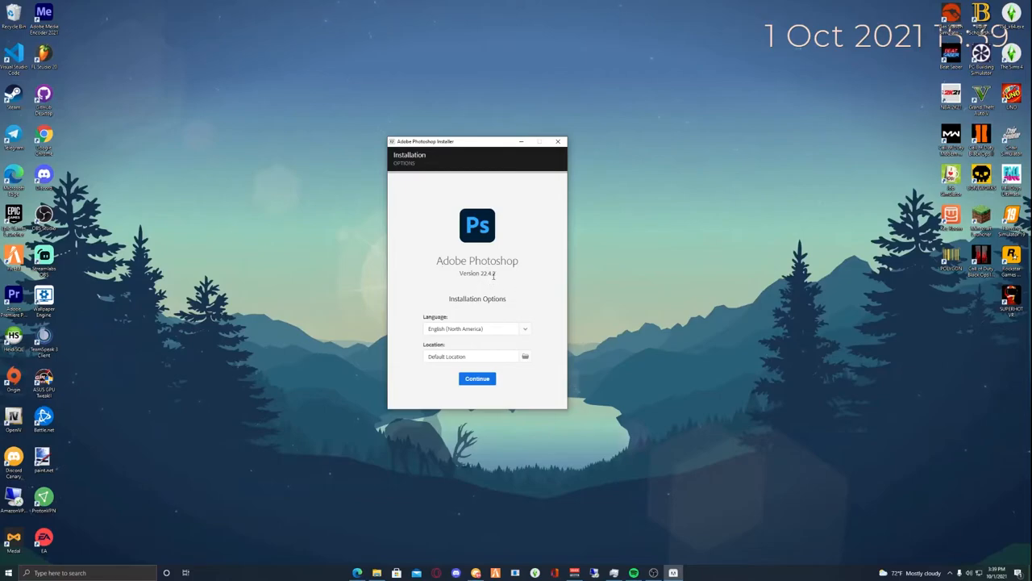
pyautogui.moveTo(438, 312)
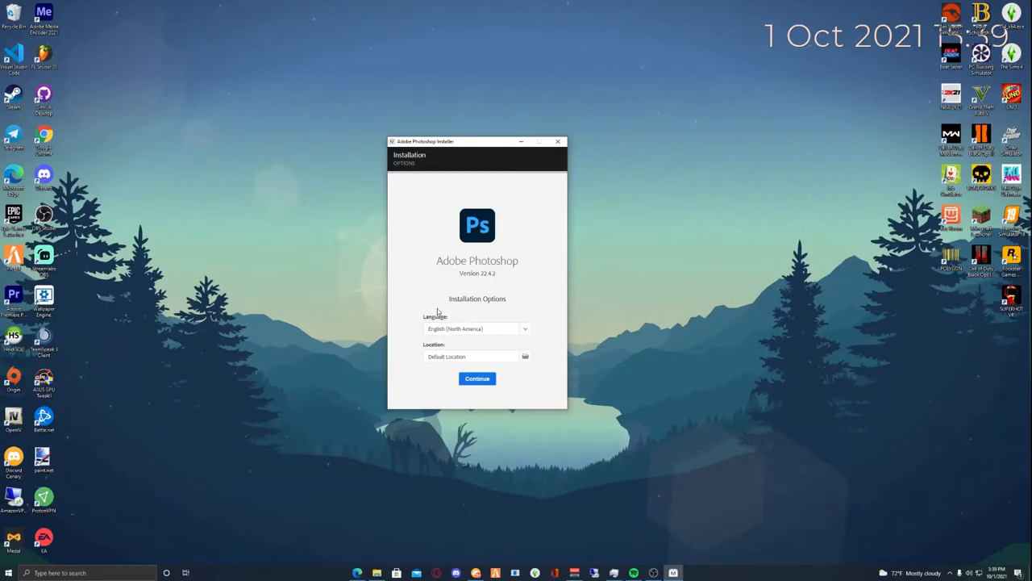
pyautogui.click(525, 328)
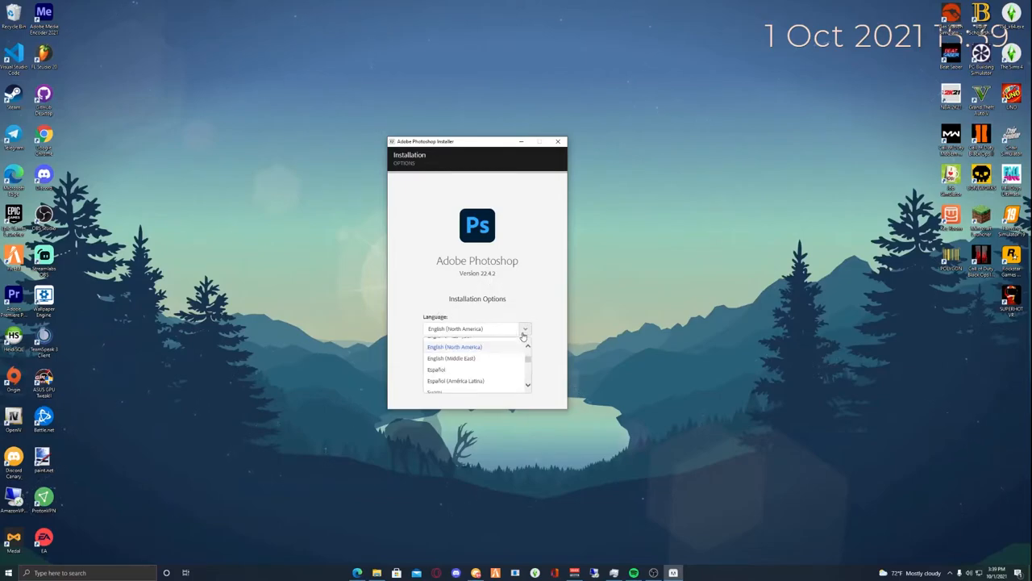
pyautogui.moveTo(455, 350)
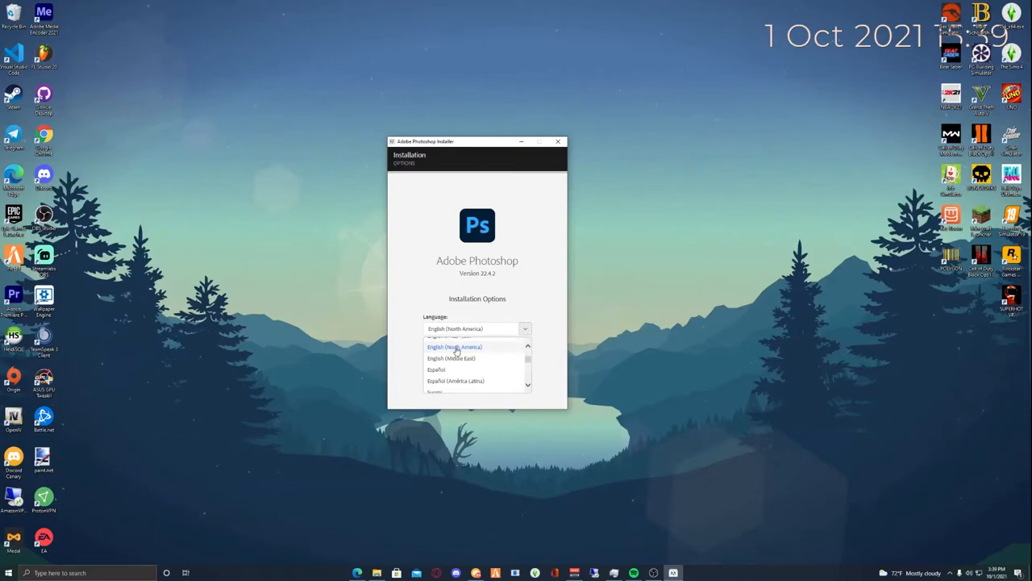
pyautogui.click(454, 346)
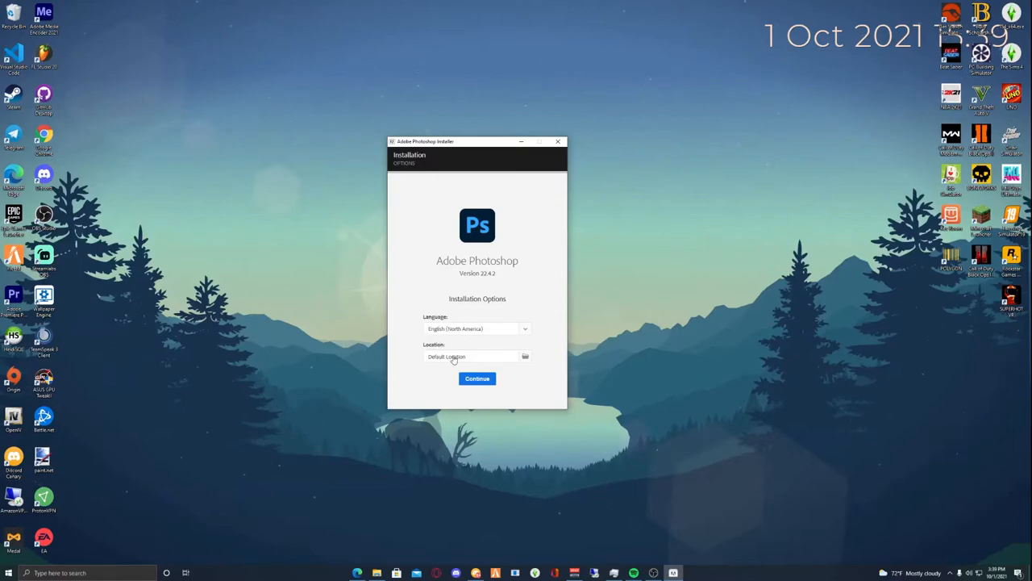
pyautogui.moveTo(453, 365)
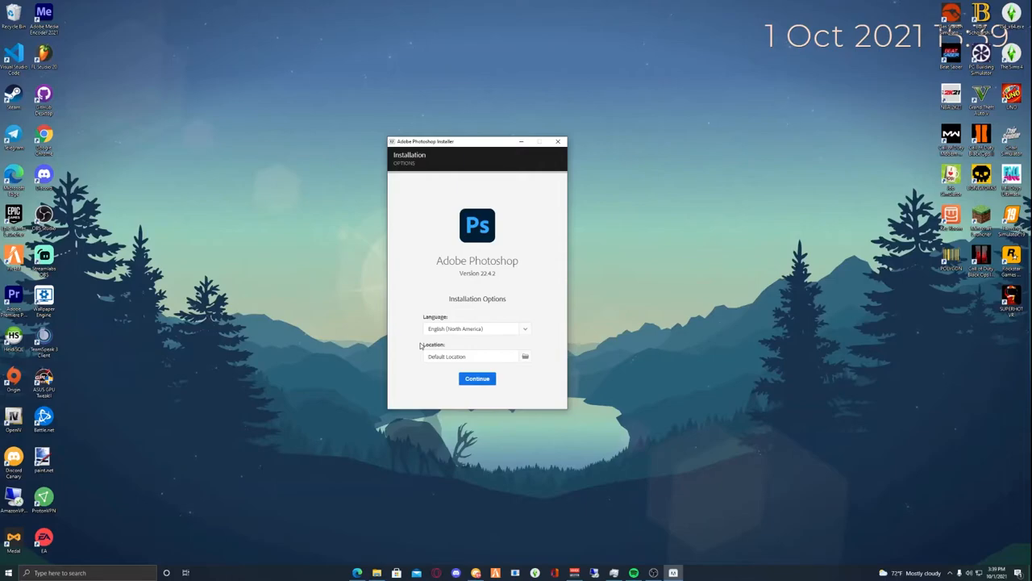
pyautogui.click(476, 379)
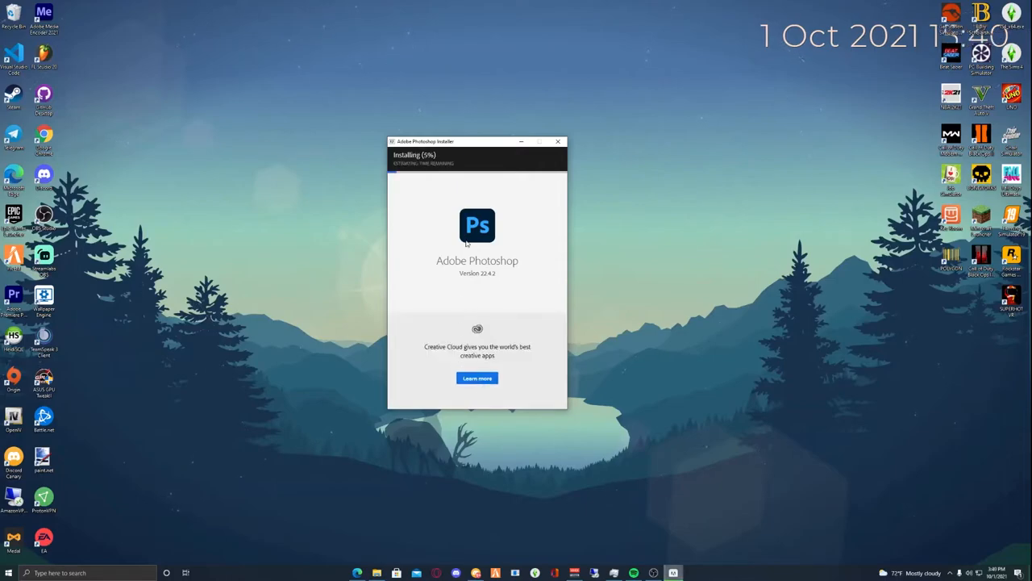
pyautogui.moveTo(461, 230)
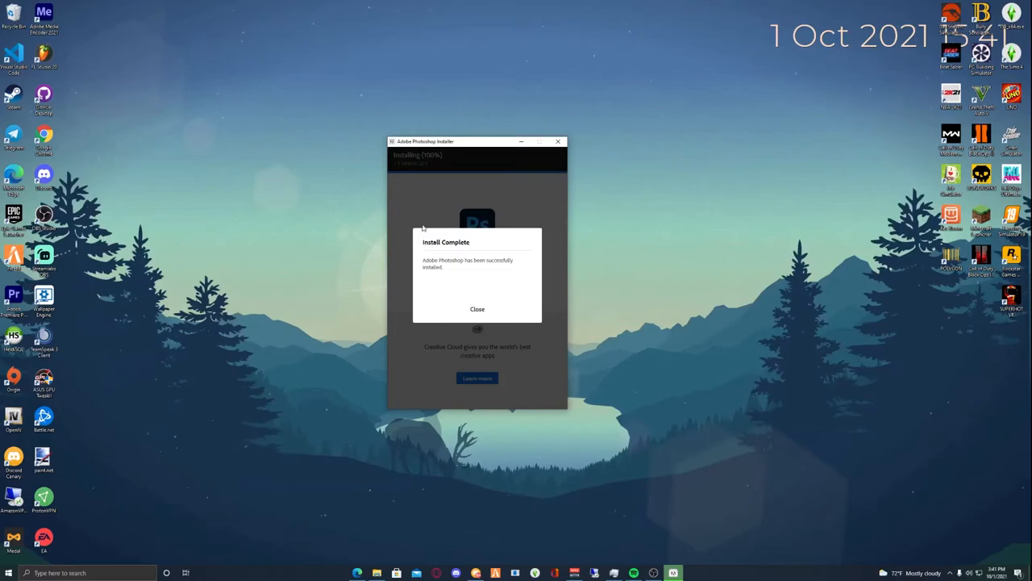
pyautogui.moveTo(453, 247)
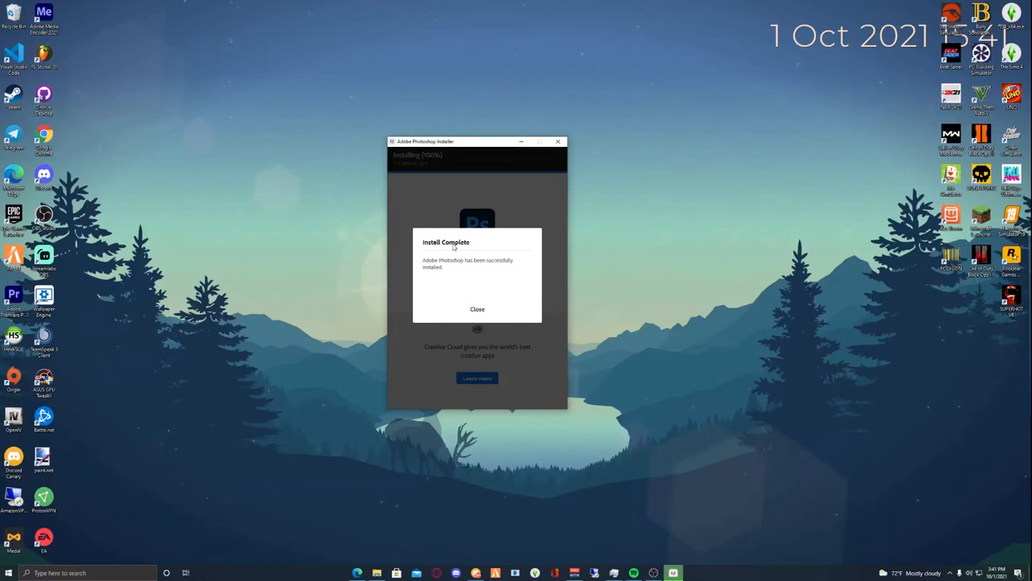
pyautogui.moveTo(474, 267)
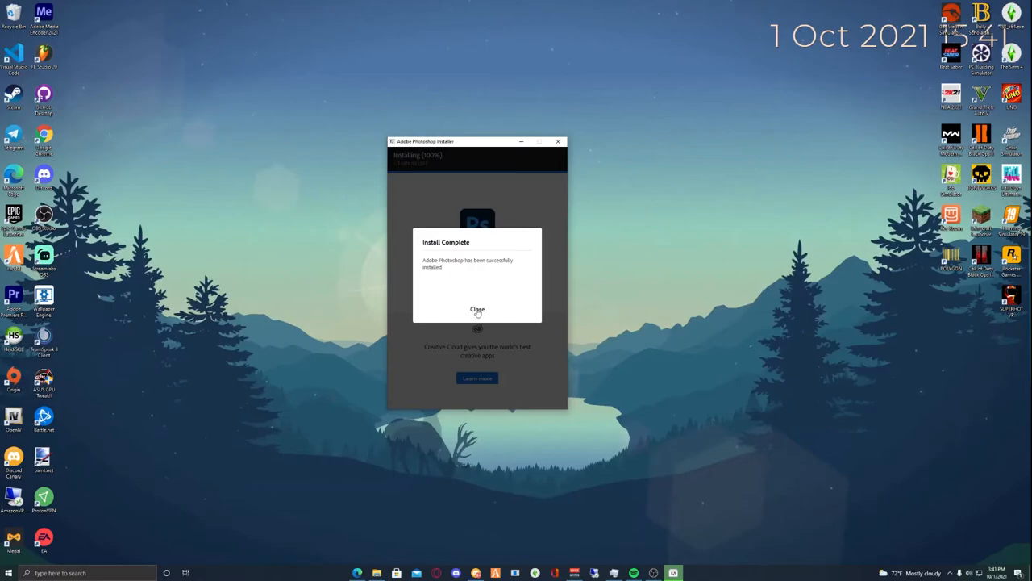
# Close the Install Complete dialog and launch Adobe Photoshop 2021 from Windows search
pyautogui.click(477, 310)
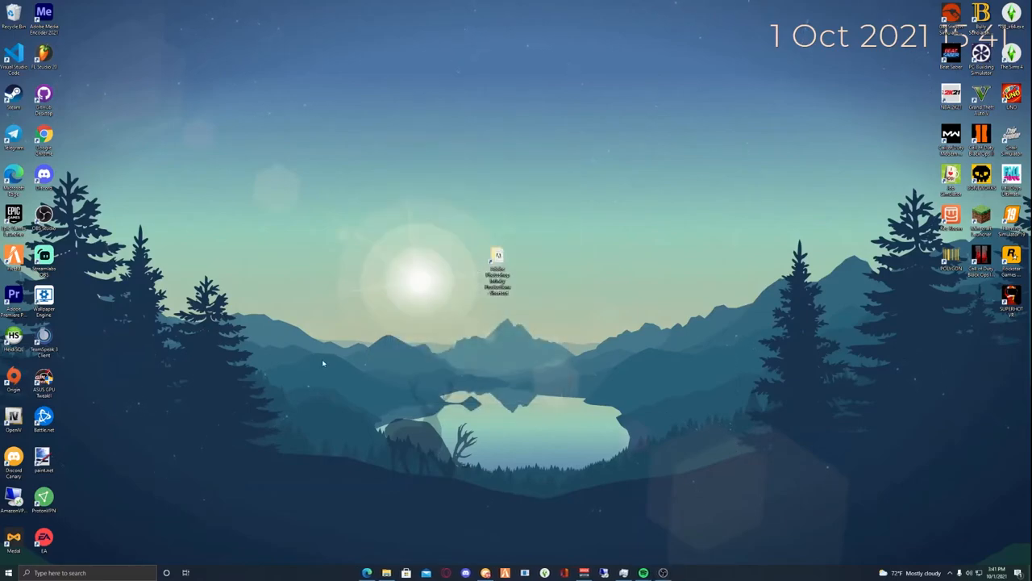
pyautogui.moveTo(294, 443)
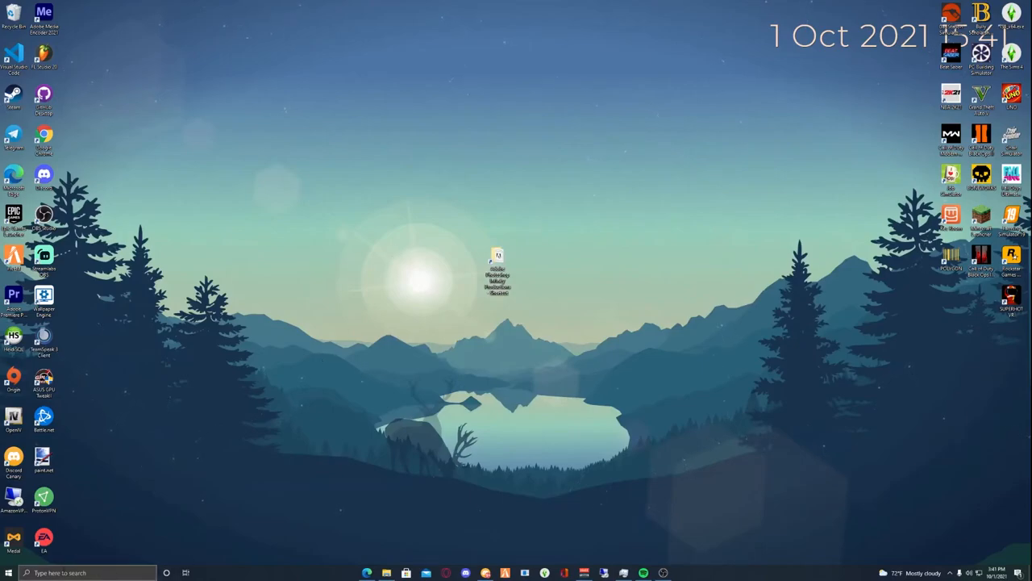
pyautogui.click(166, 572)
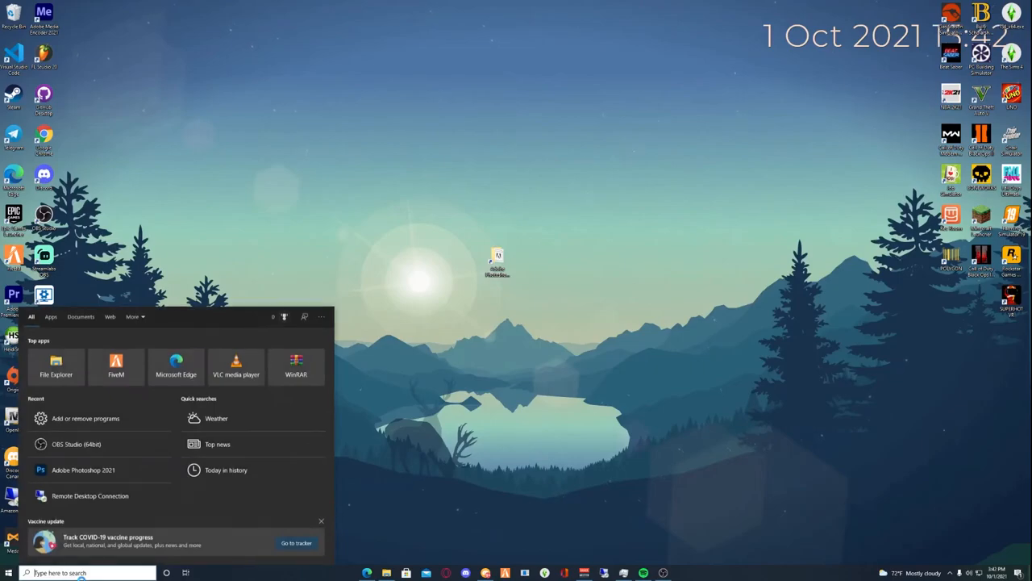
pyautogui.click(83, 469)
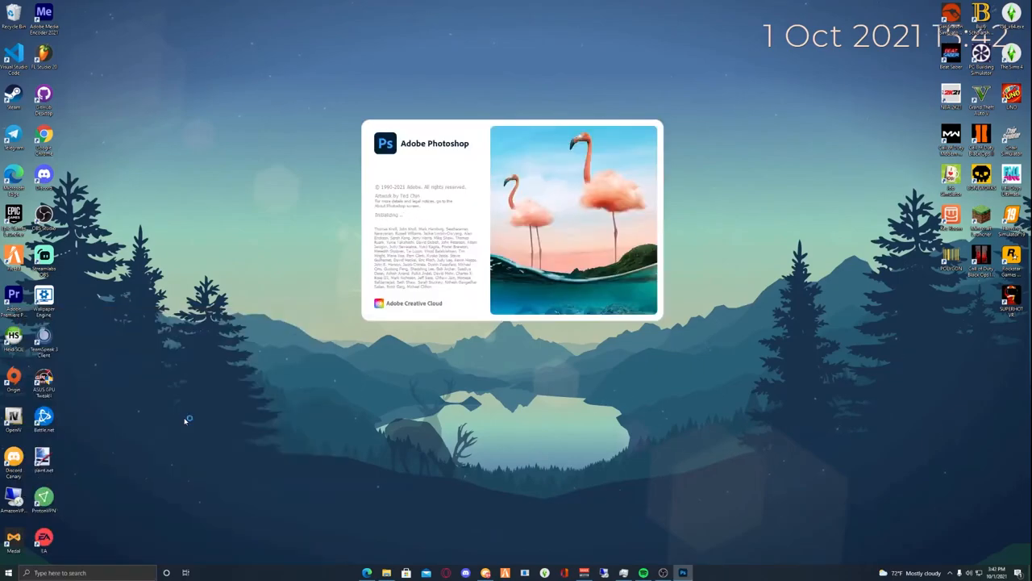